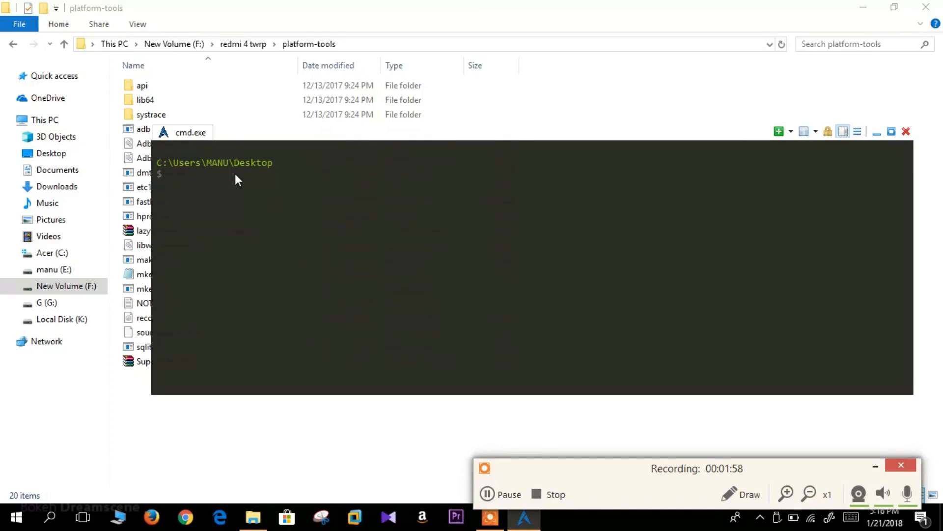
# - Run 'fastboot devices' to confirm one phone is listed in fastboot mode
pyautogui.write('fast')
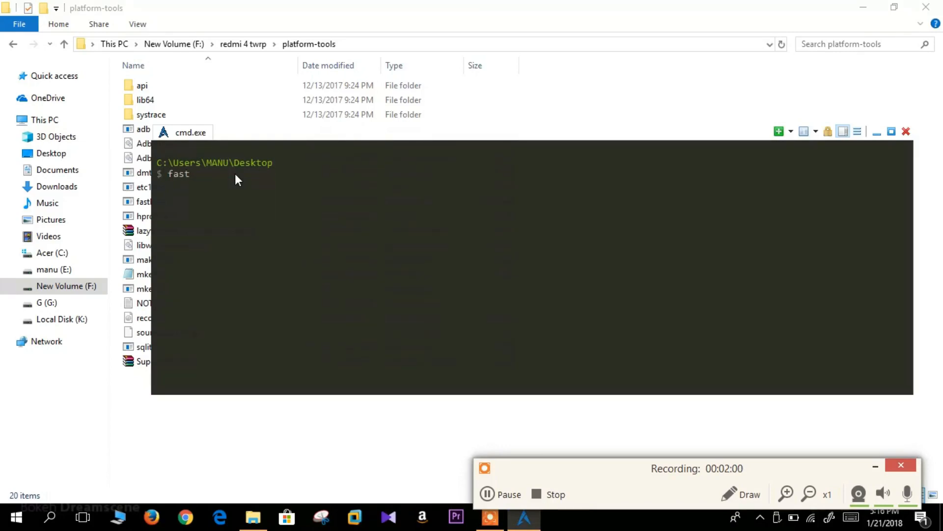
pyautogui.write('bo')
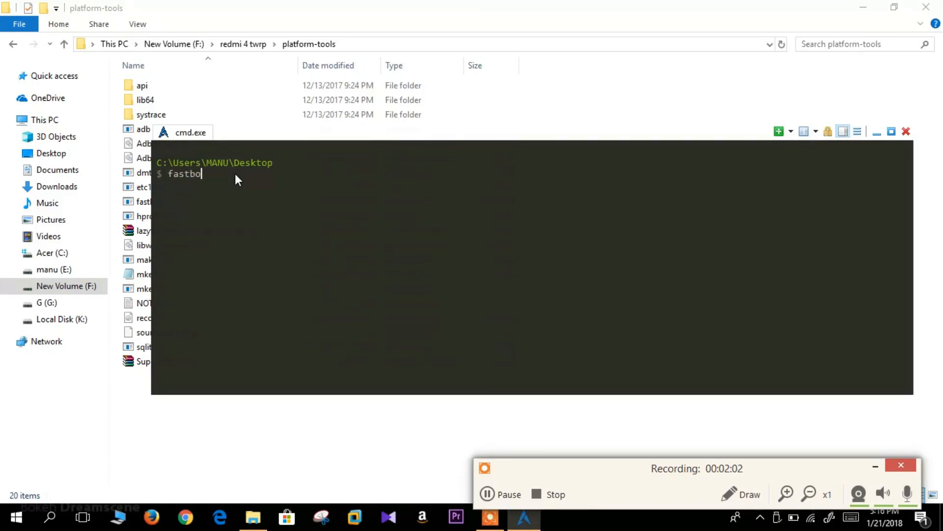
pyautogui.write('ot dev')
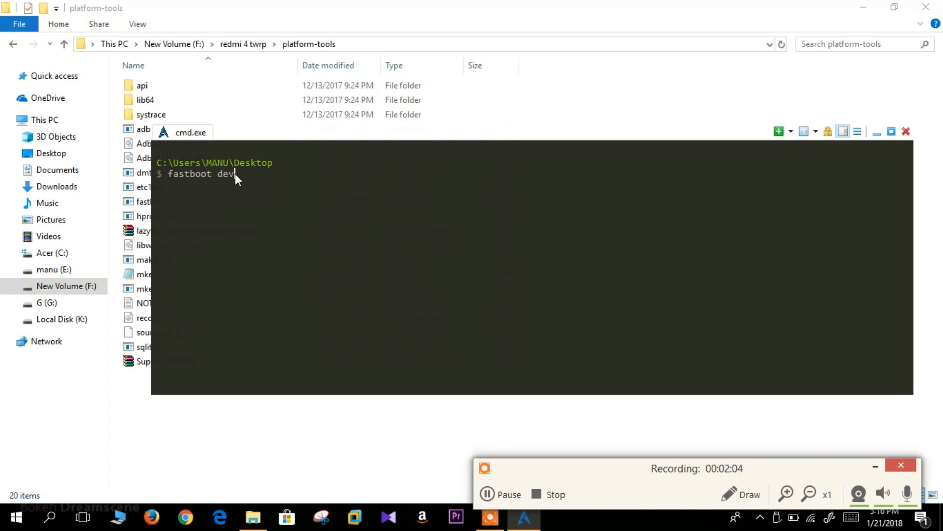
pyautogui.press('Return')
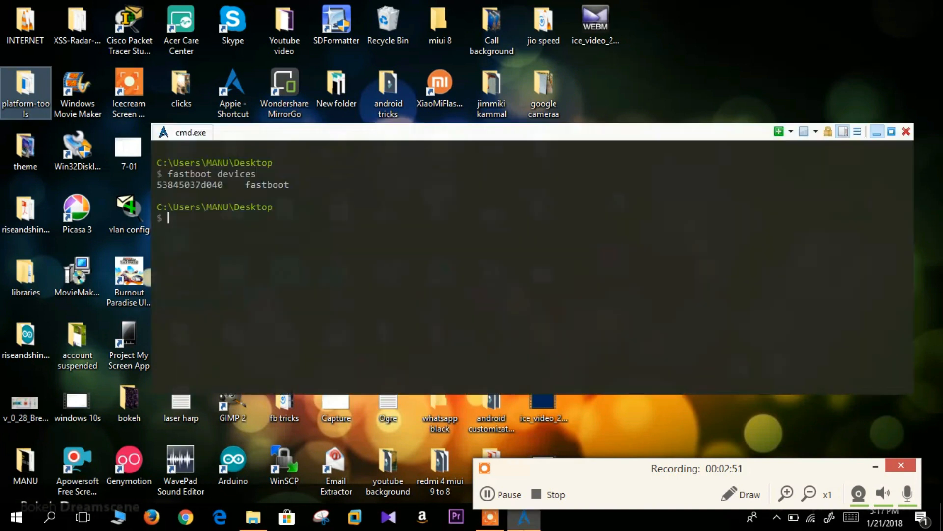
# - List the Desktop files, change into platform-tools, and clear the partly typed 'fas'
pyautogui.write('ls')
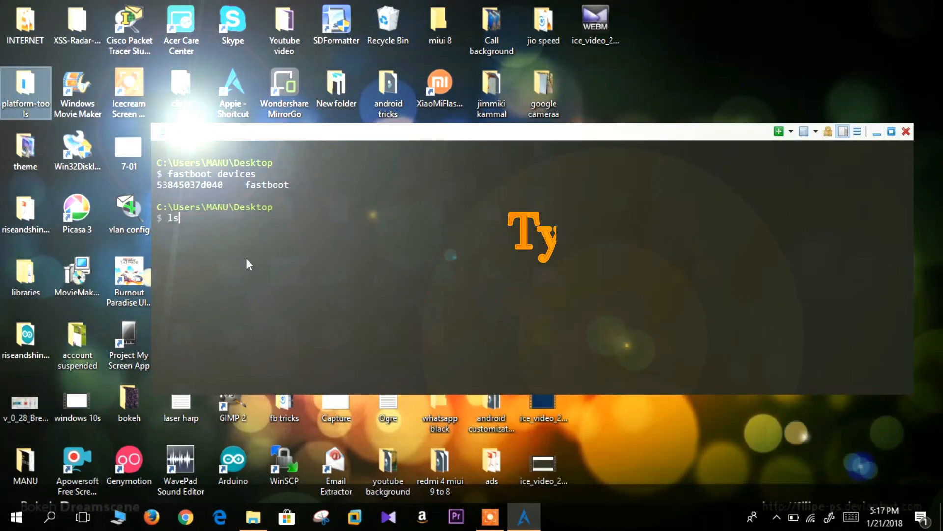
pyautogui.press('Return')
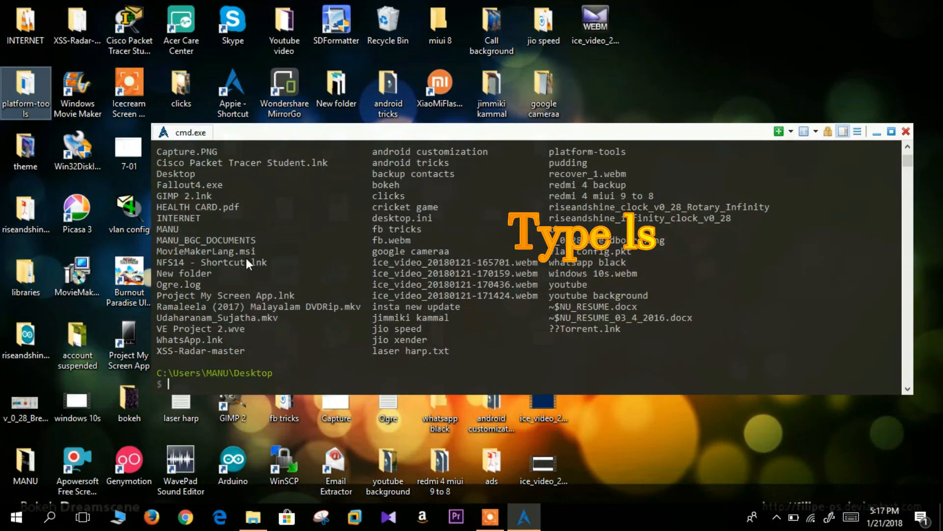
pyautogui.write('cd')
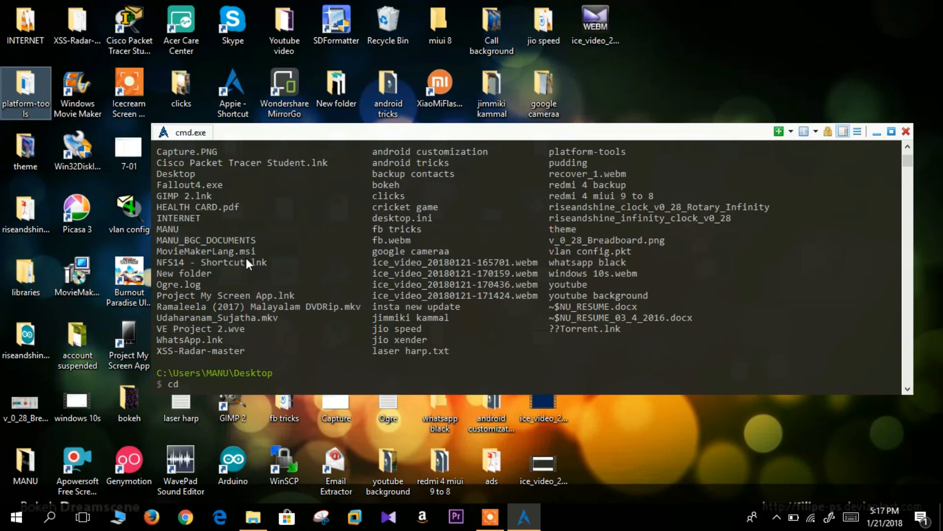
pyautogui.write('pla')
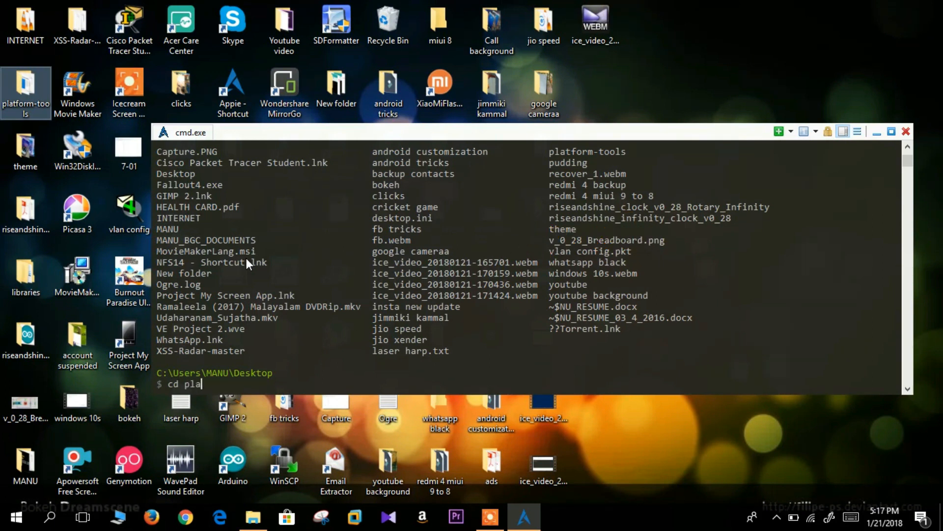
pyautogui.write('tfo')
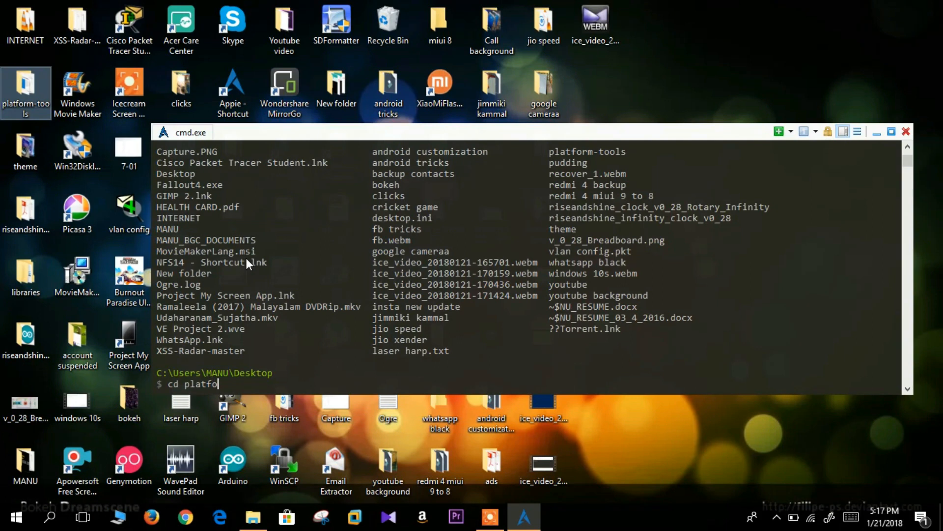
pyautogui.press('Return')
pyautogui.write('ls')
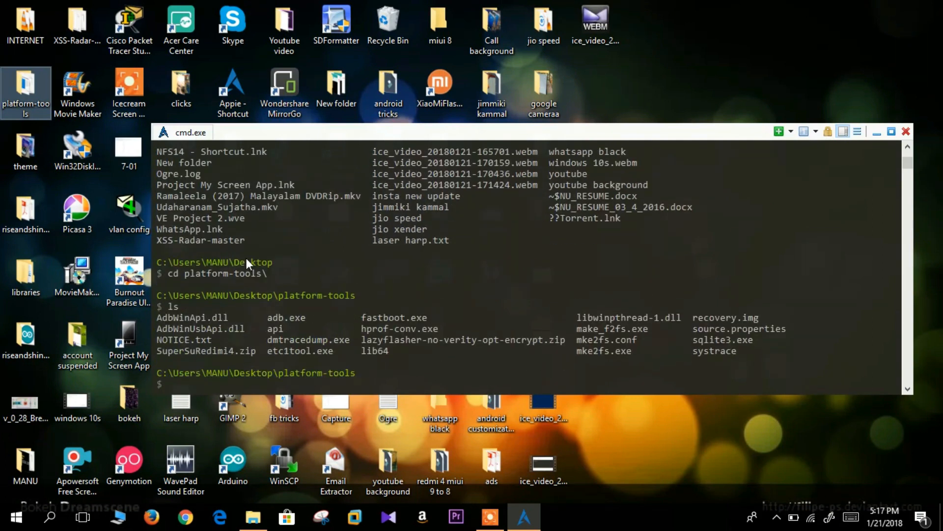
pyautogui.write('fas')
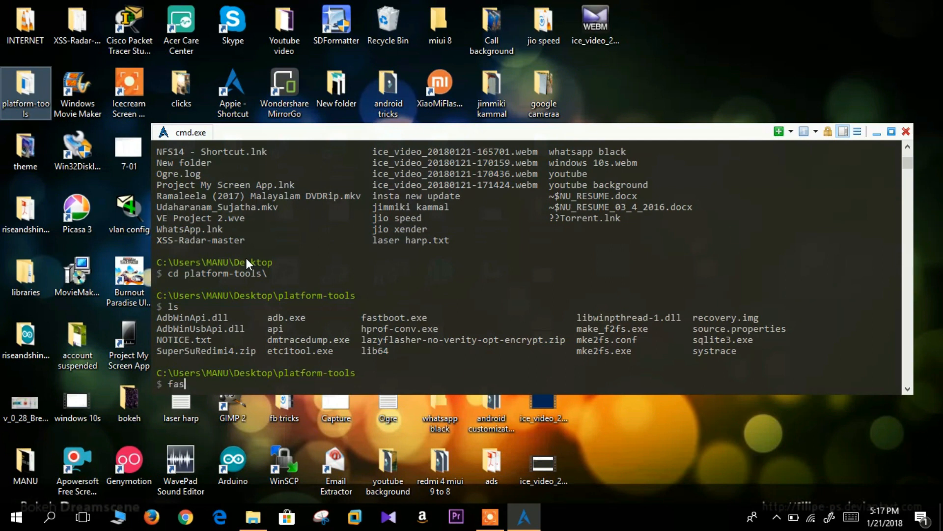
pyautogui.press('Backspace')
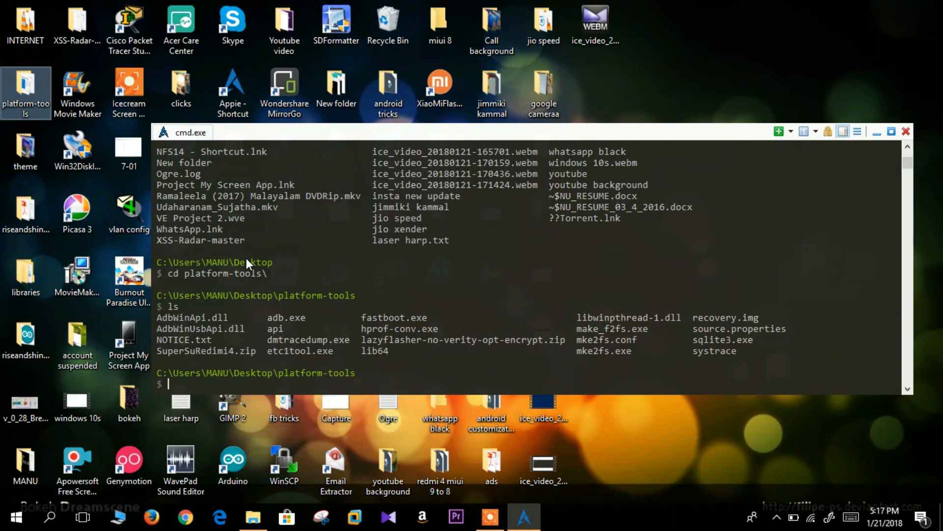
# - Run 'fastboot flash recovery recovery.img' to flash TWRP to the phone's recovery partition
pyautogui.write('fast')
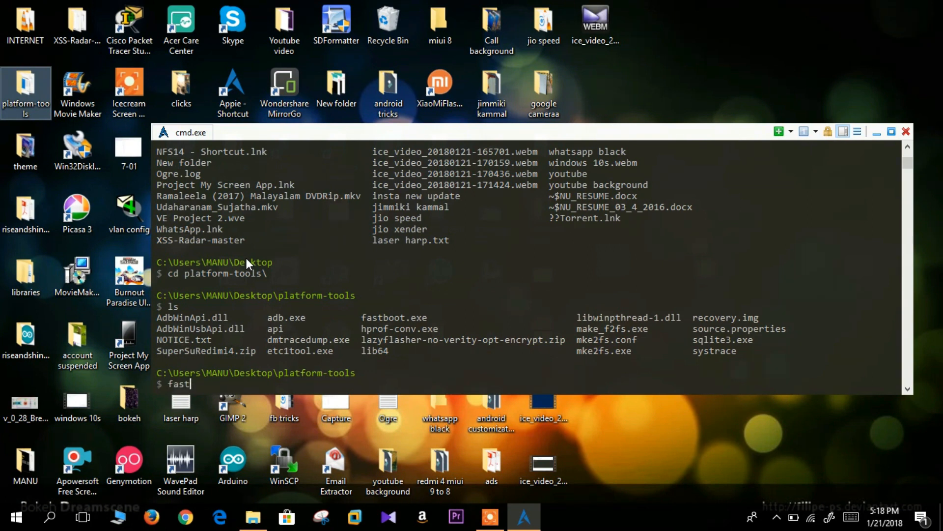
pyautogui.write('boot')
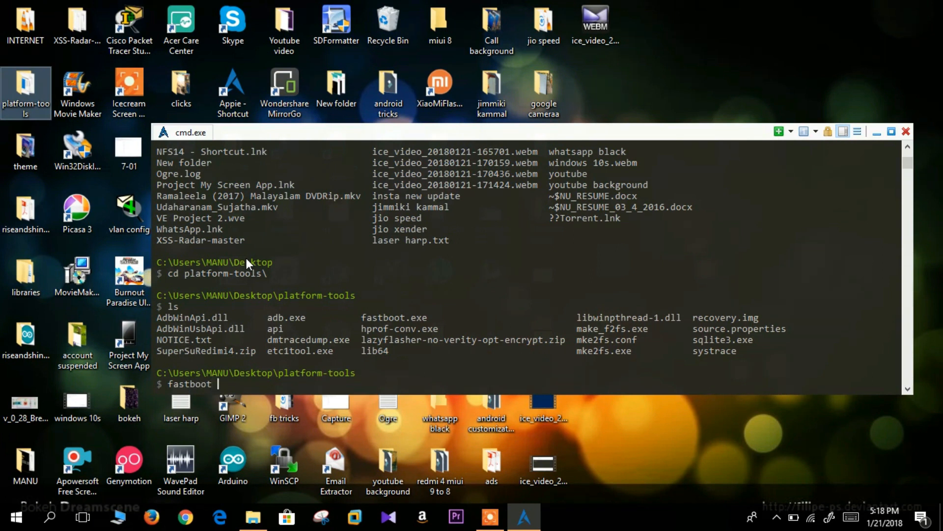
pyautogui.write('flash')
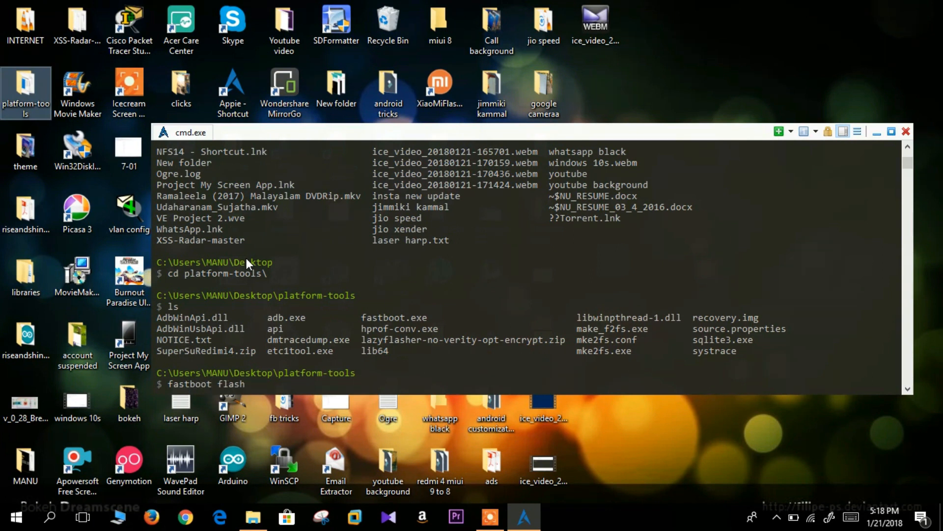
pyautogui.write('re')
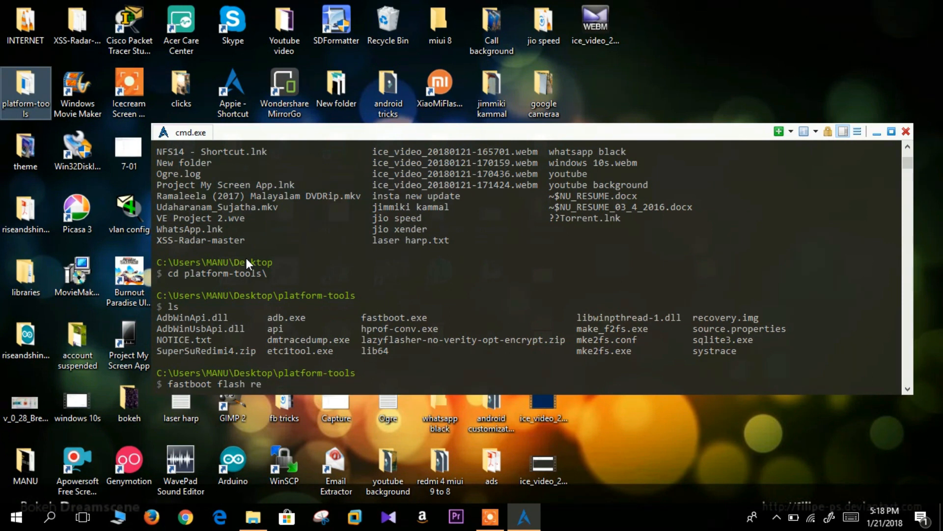
pyautogui.write('covery recover')
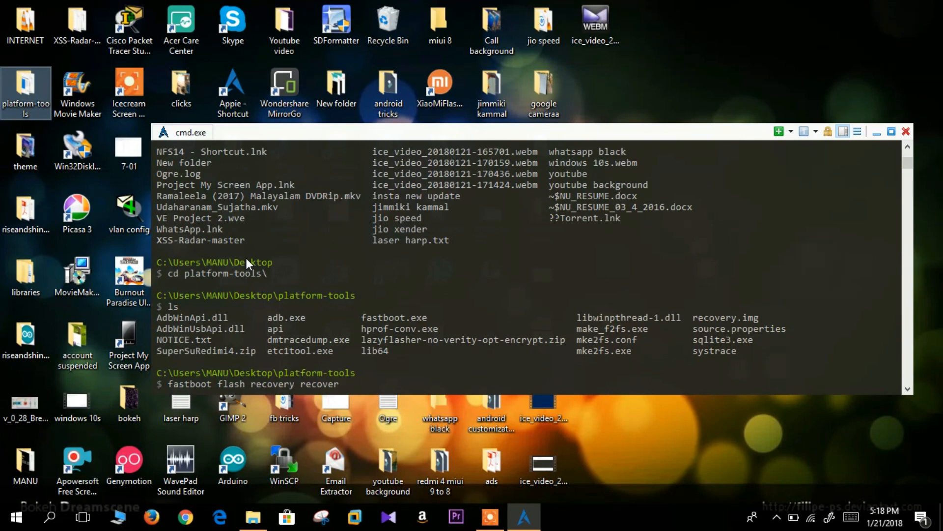
pyautogui.write('y.img')
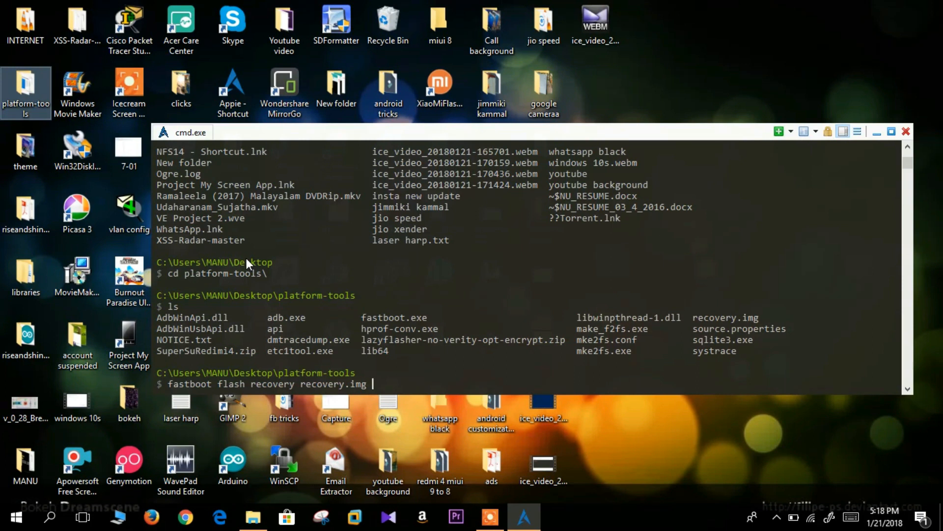
pyautogui.press('Return')
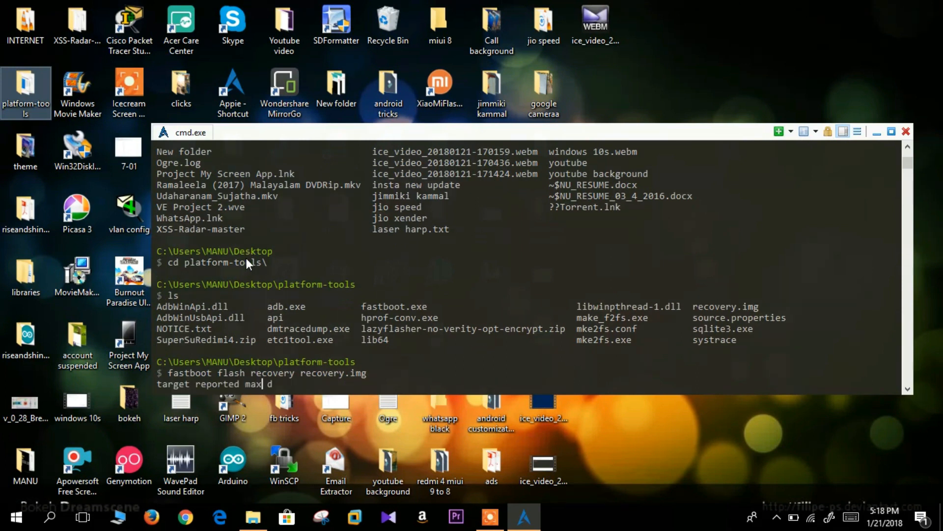